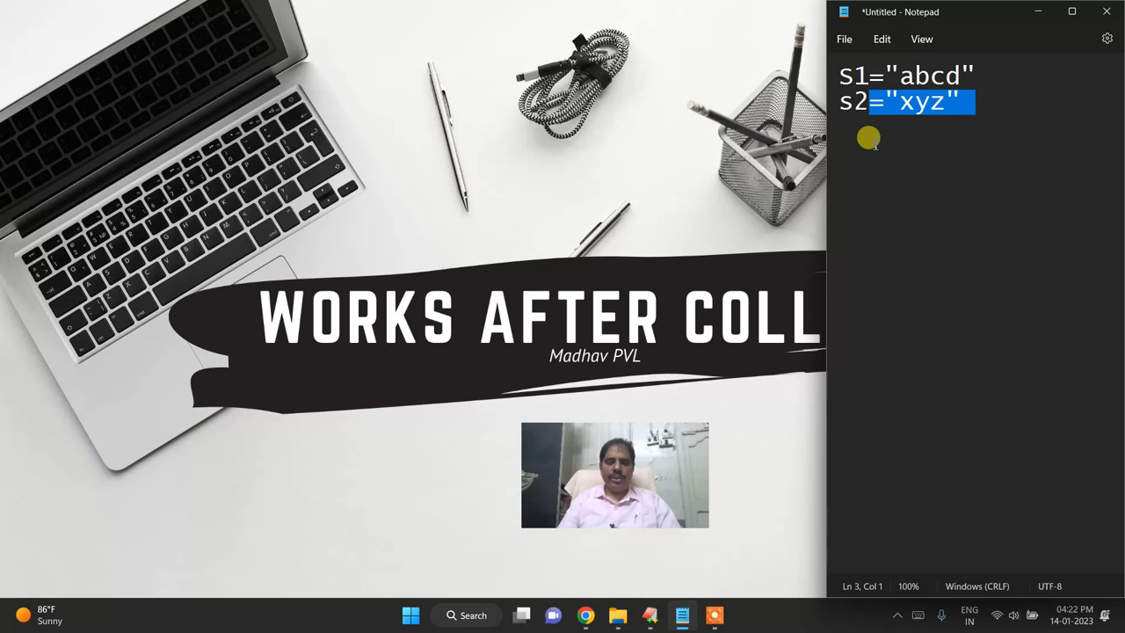
Write strcmp(s1,s2) with its result cases >0, <0 and ==0 in Notepad
text(strcmp(s)
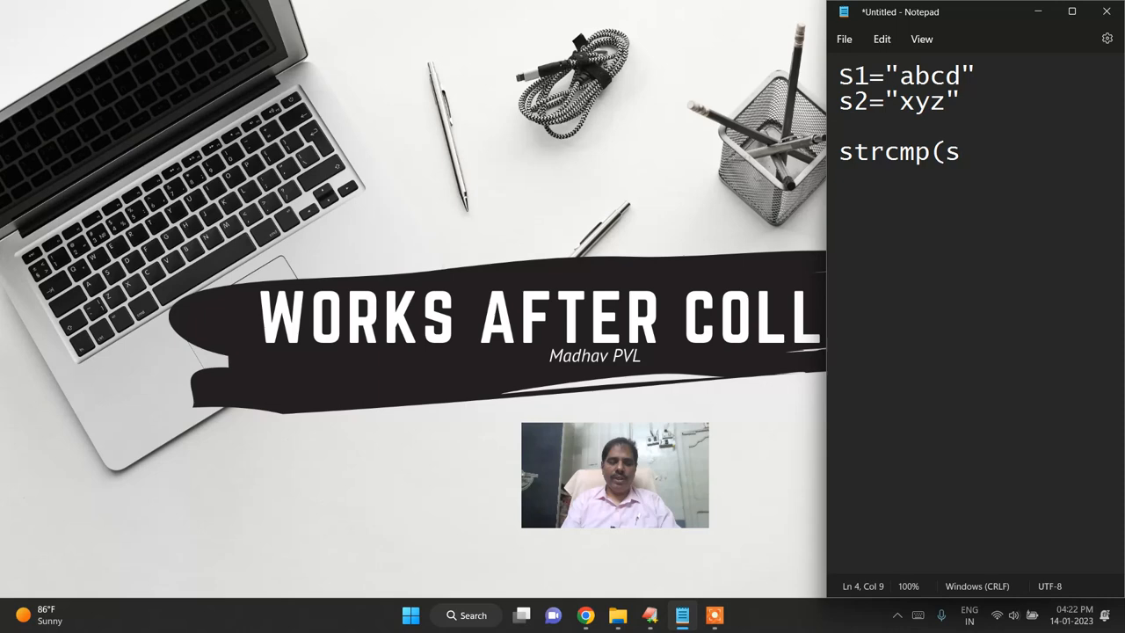
text(1,s2))
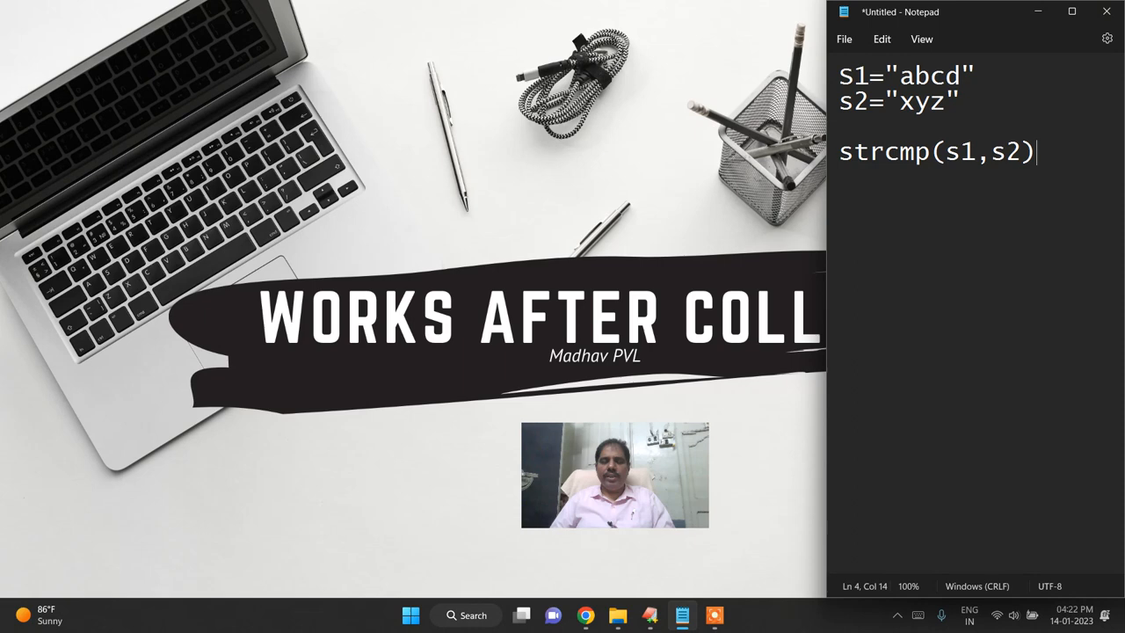
text(>0)
text(<0)
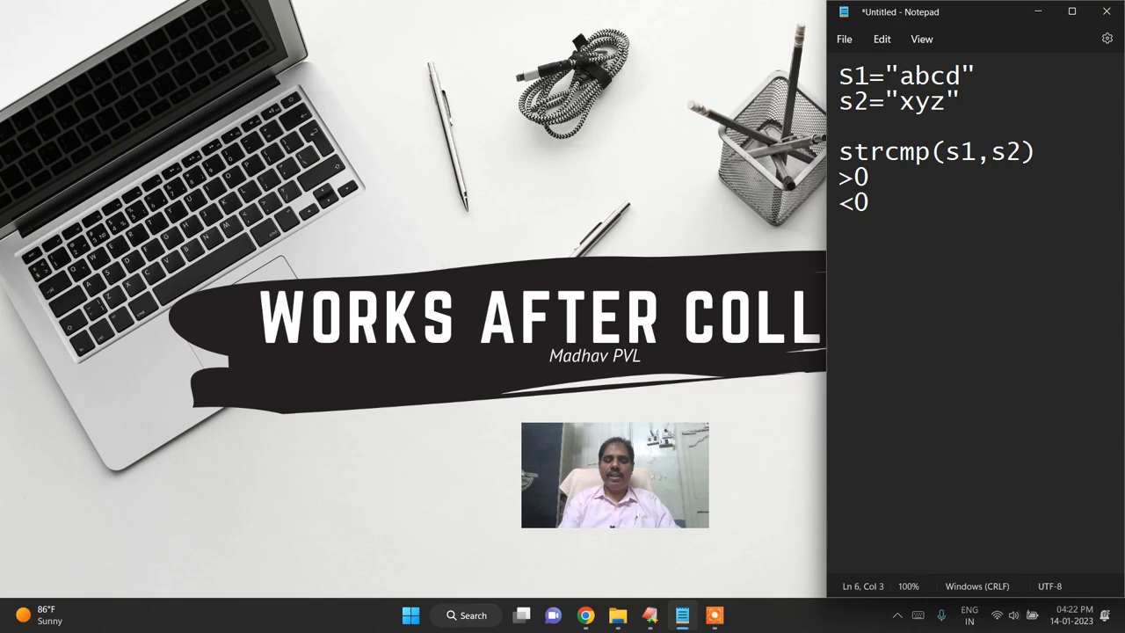
text(==0)
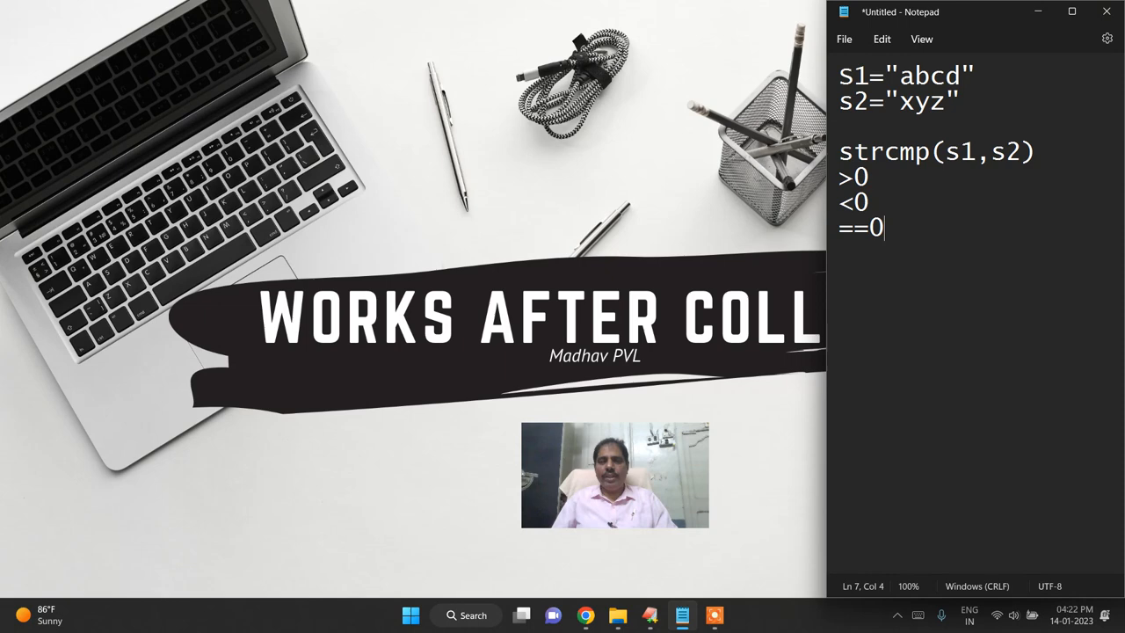
double_click(930, 75)
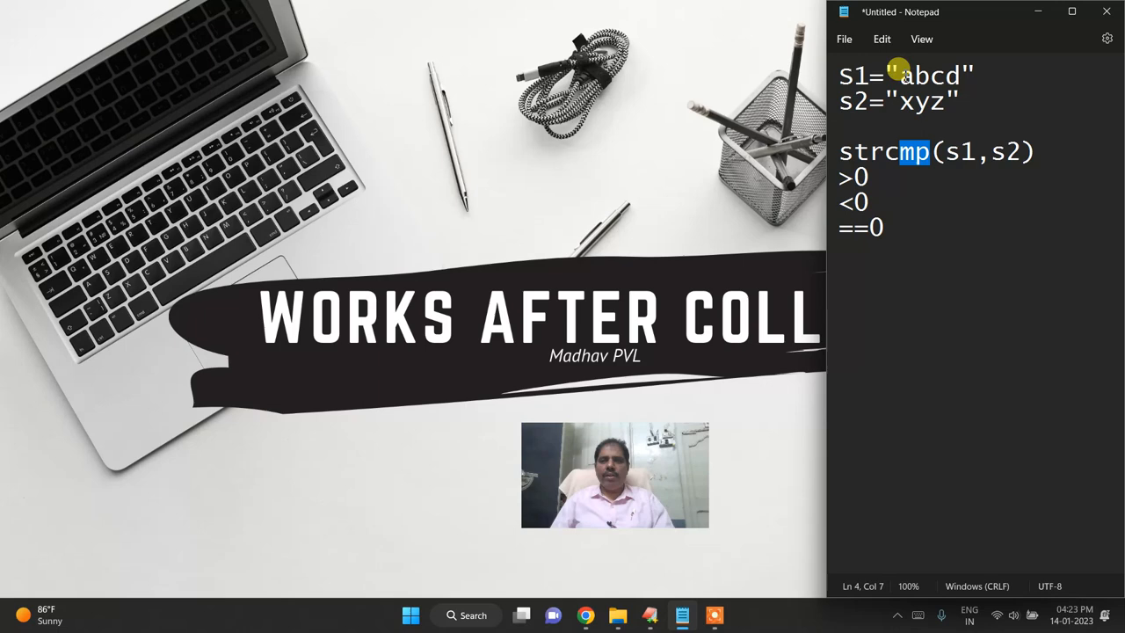
double_click(918, 103)
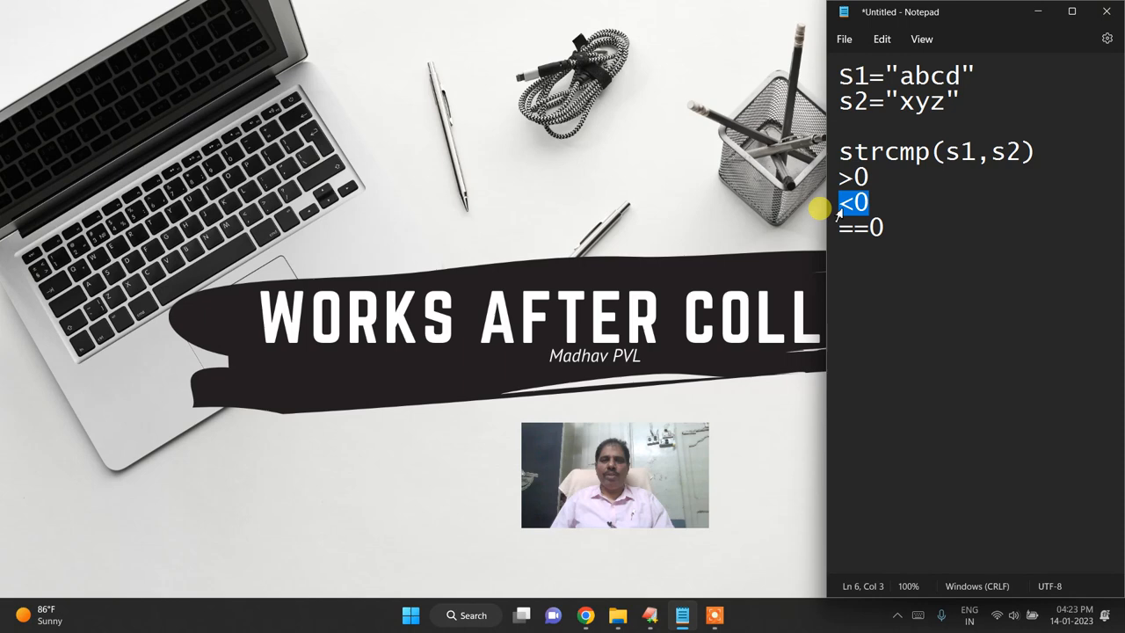
mouse_move(919, 105)
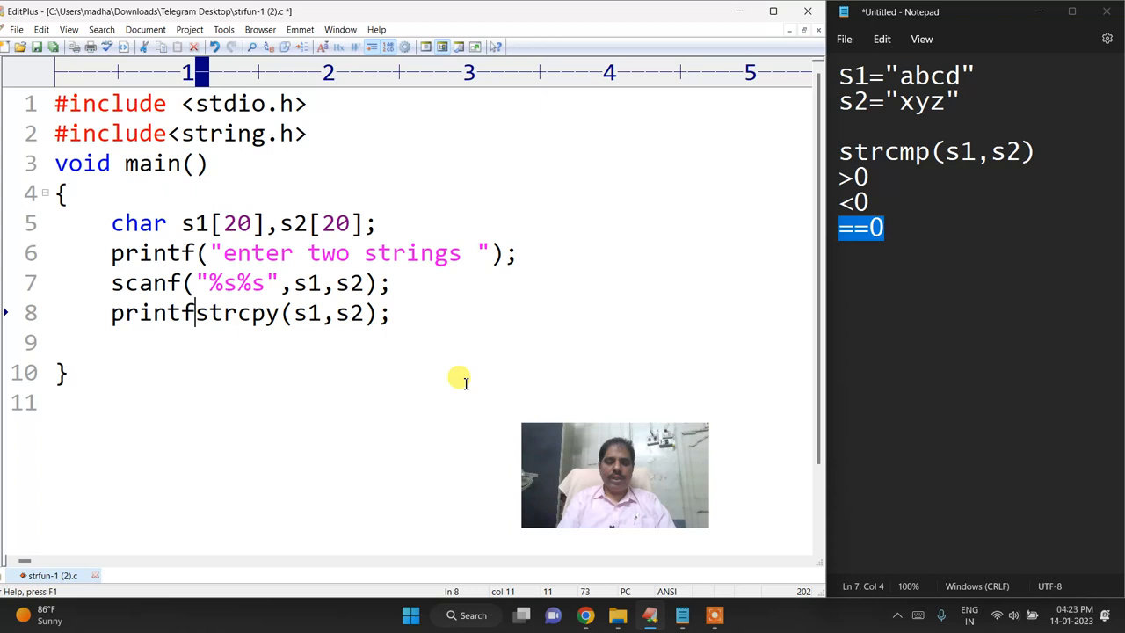
Change line 8 to printf("%d",strcmp(s1,s2)); and select all the code
text("%d",)
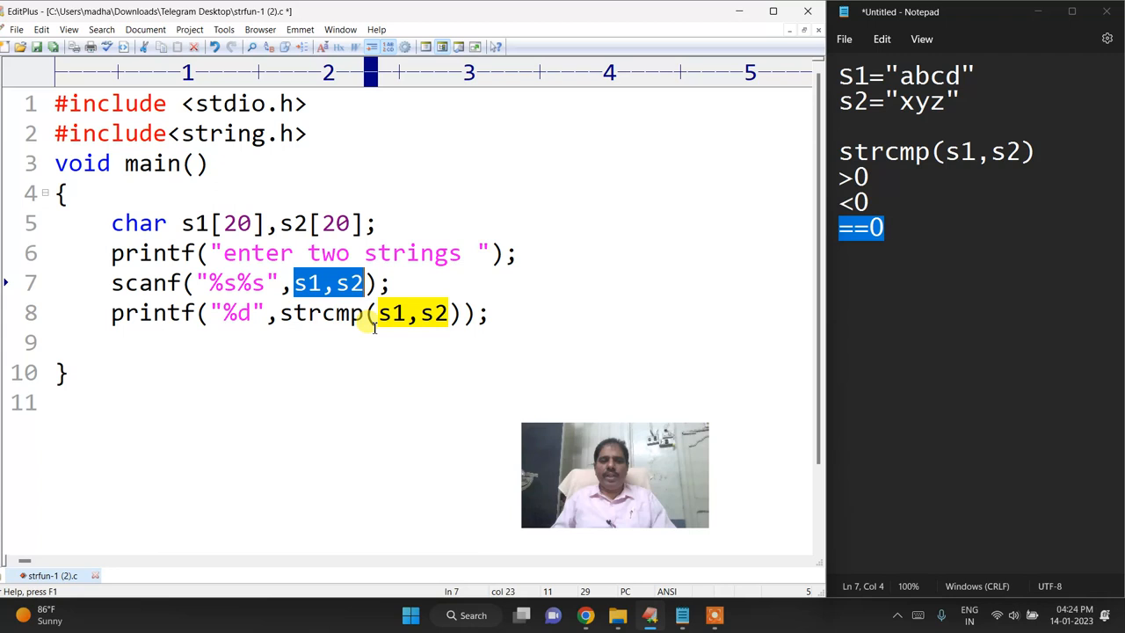
key(ctrl+a)
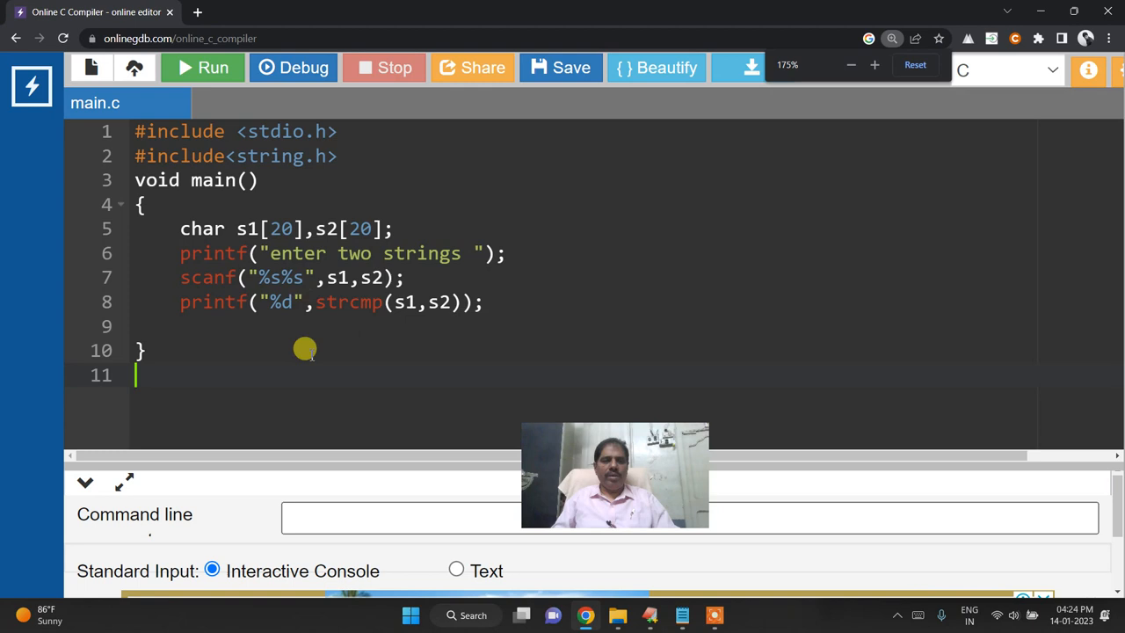
Run the program in OnlineGDB with input strings abcd and xyz
click(202, 68)
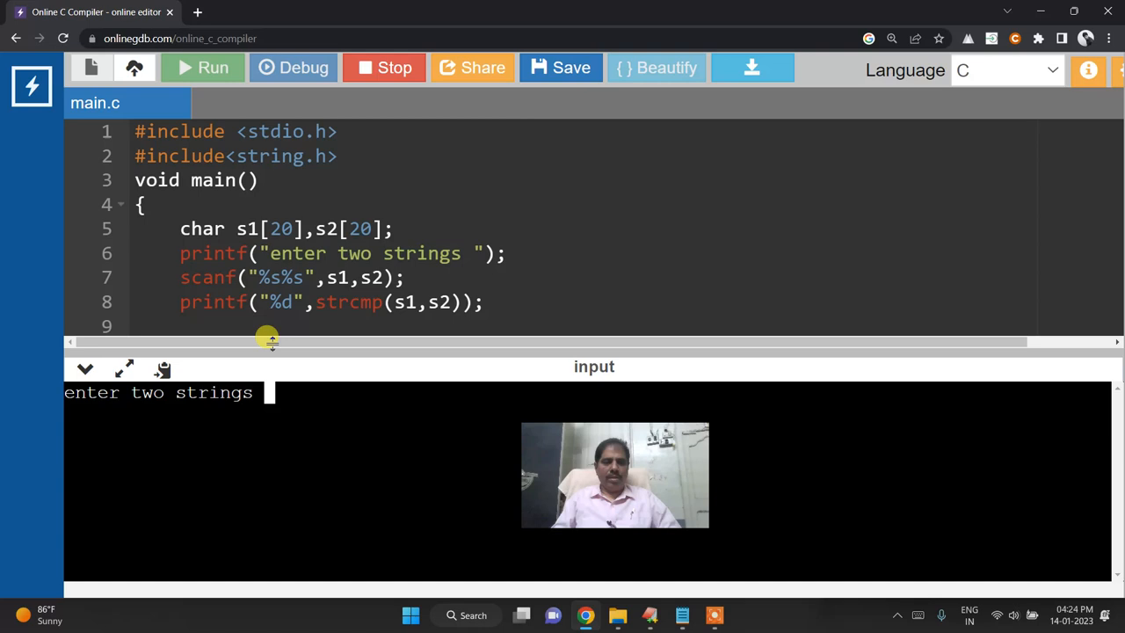
text(abcd)
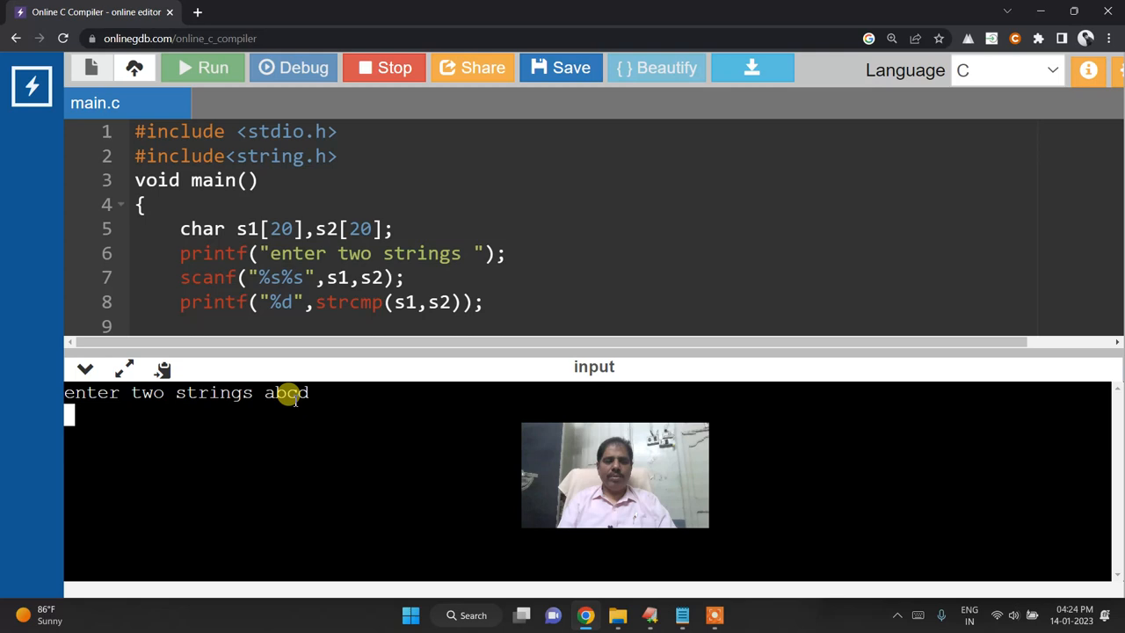
text(xyz)
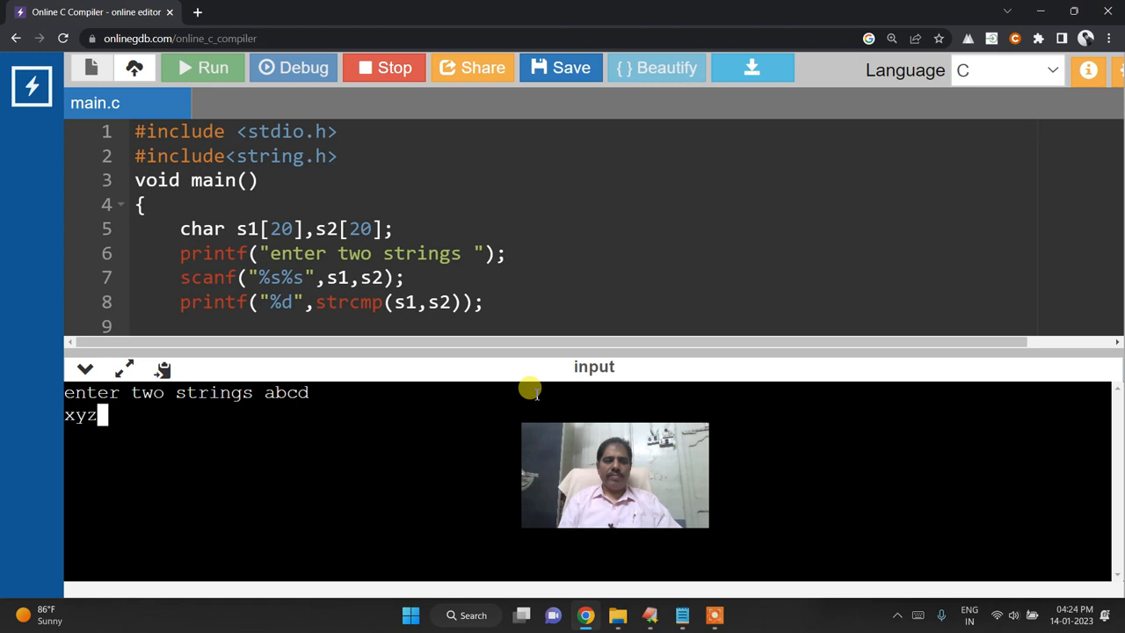
key(enter)
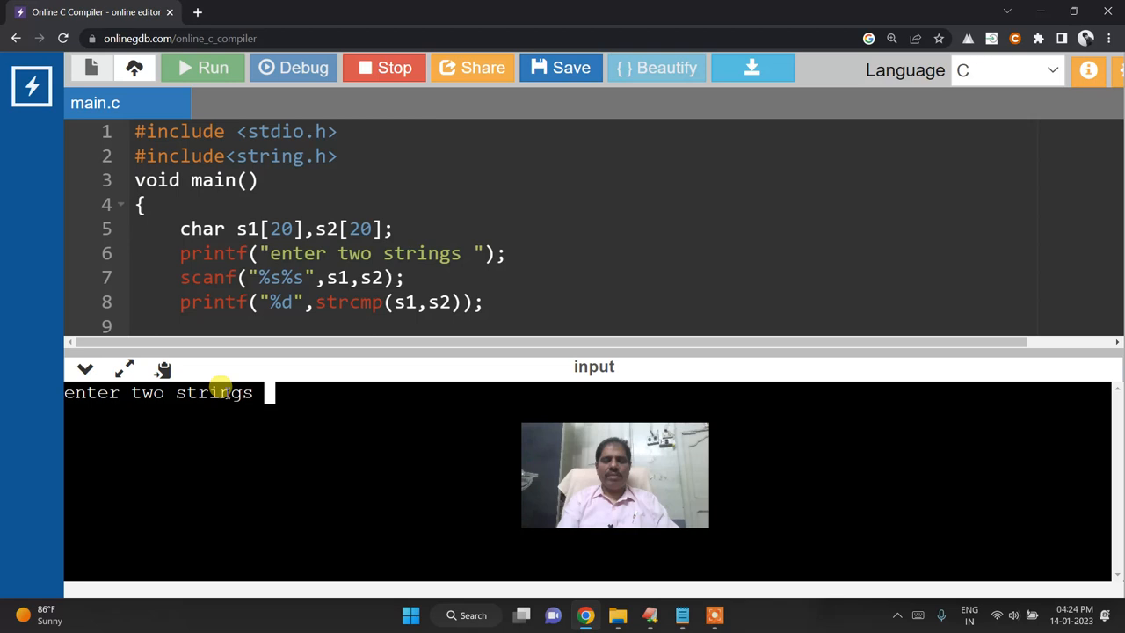
Enter xyz then abcd at the console, getting output 23
text(xyz)
text(abcd)
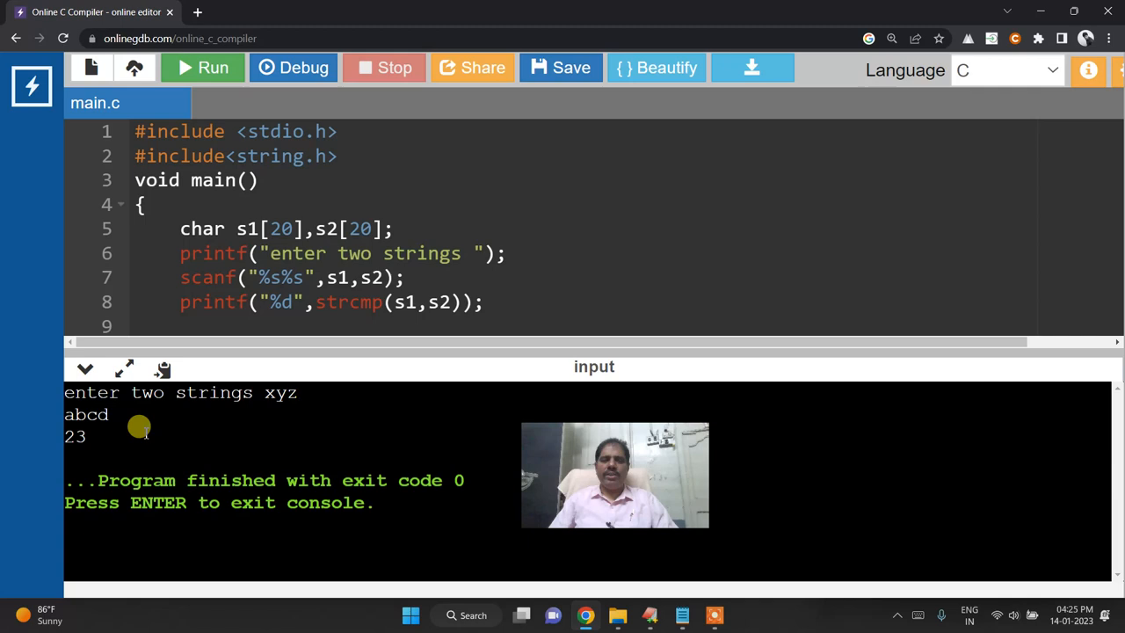
mouse_move(202, 68)
text(abcd)
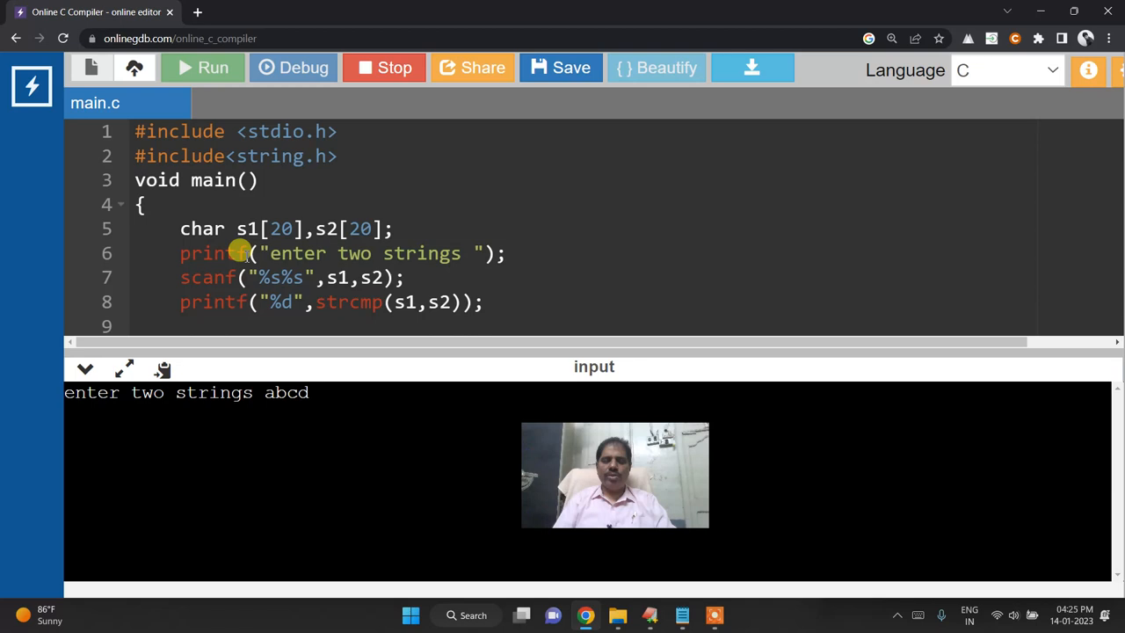
Start another OnlineGDB run with abcd as the first string
click(203, 67)
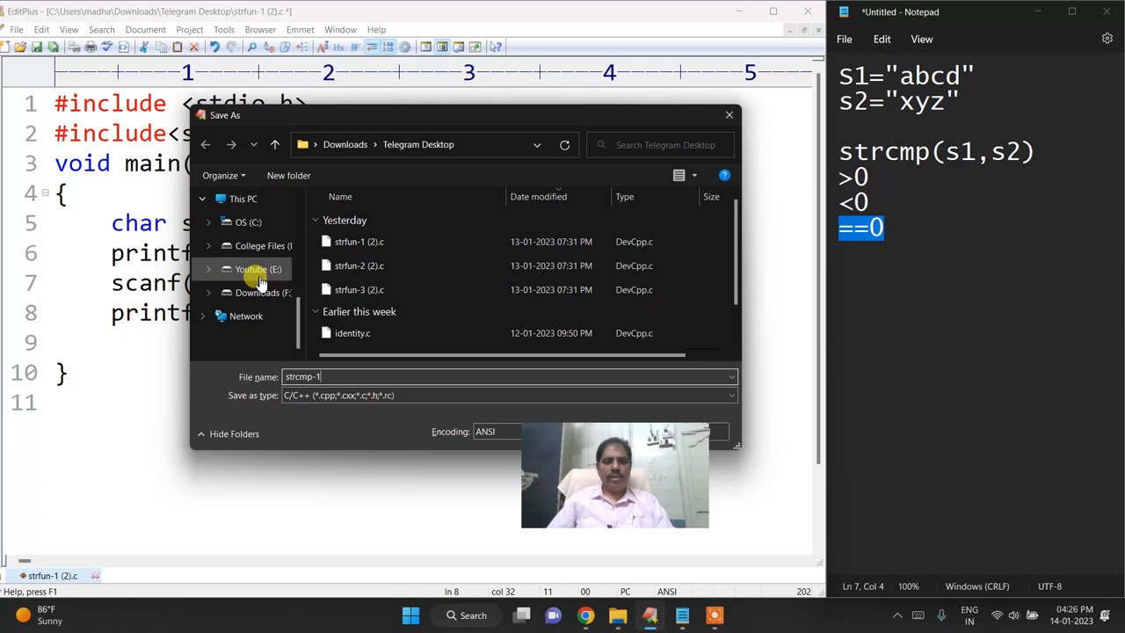
Save the program as strcmp-2.c, declining the added cpp extension
click(258, 269)
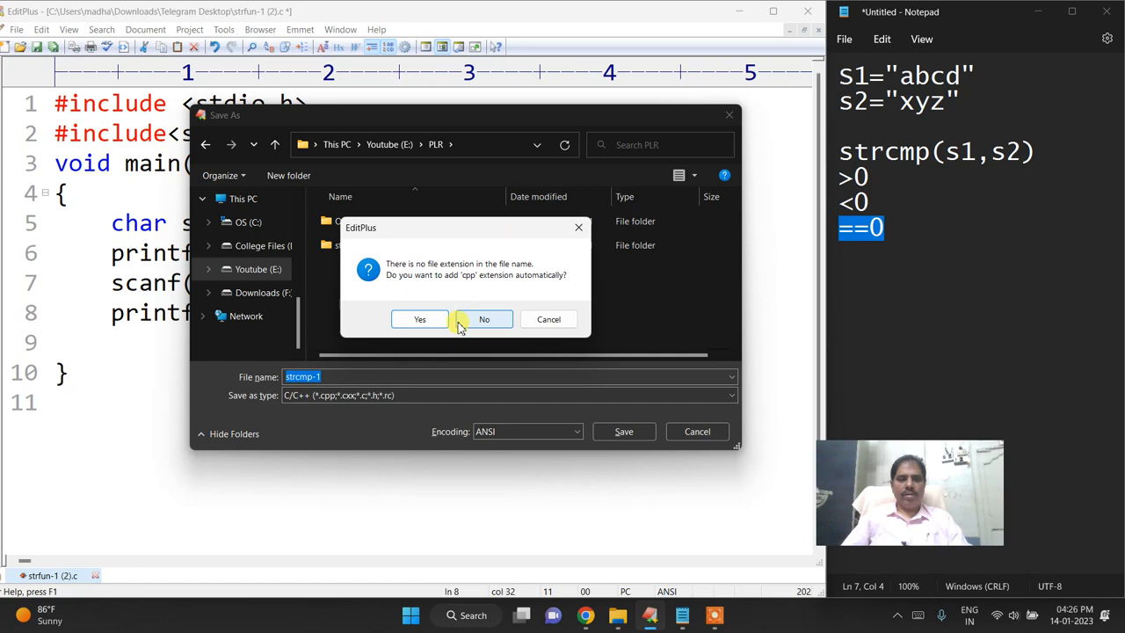
click(483, 319)
text(2)
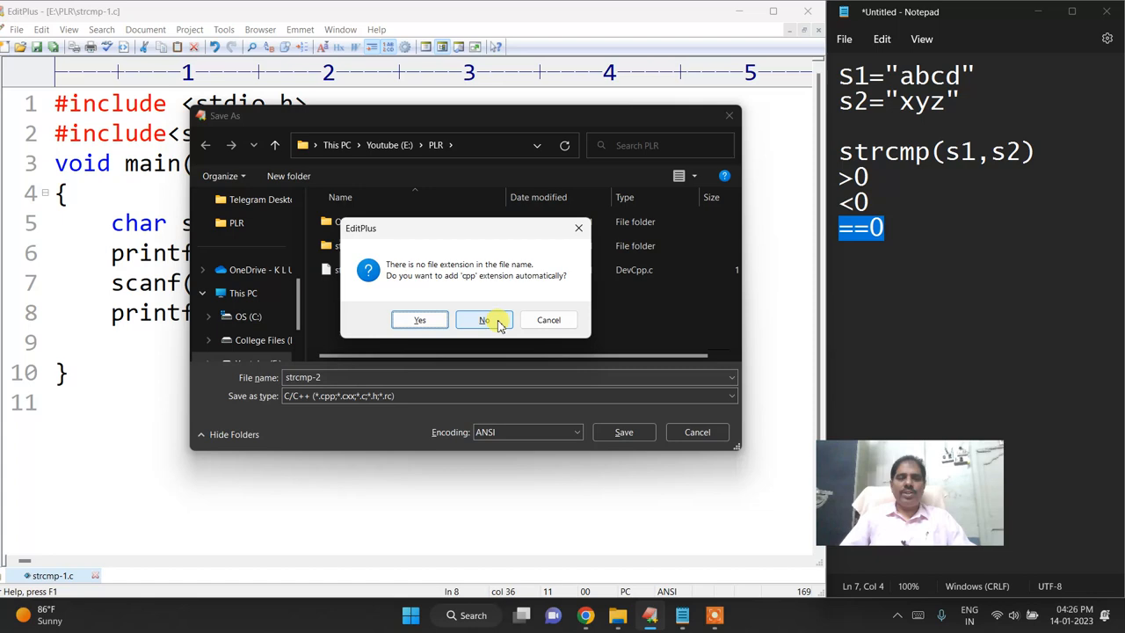
click(484, 319)
text(if)
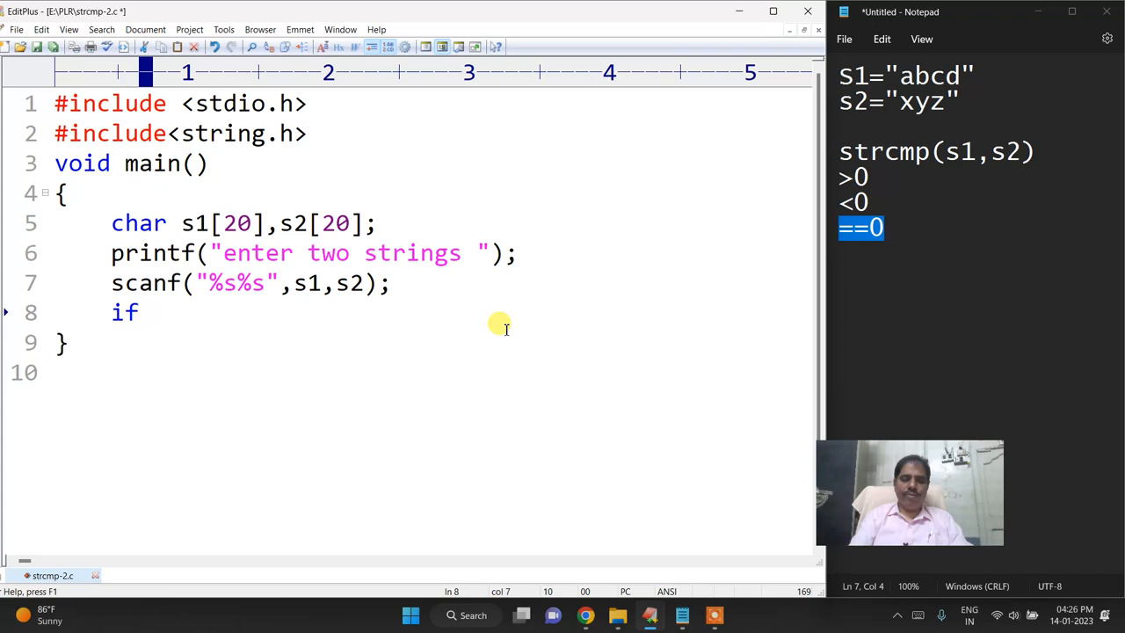
Add if(strcmp(s1,s2)>0) printing "s1= big %s" with s1, then begin else
text((strcmp(s1,s2)
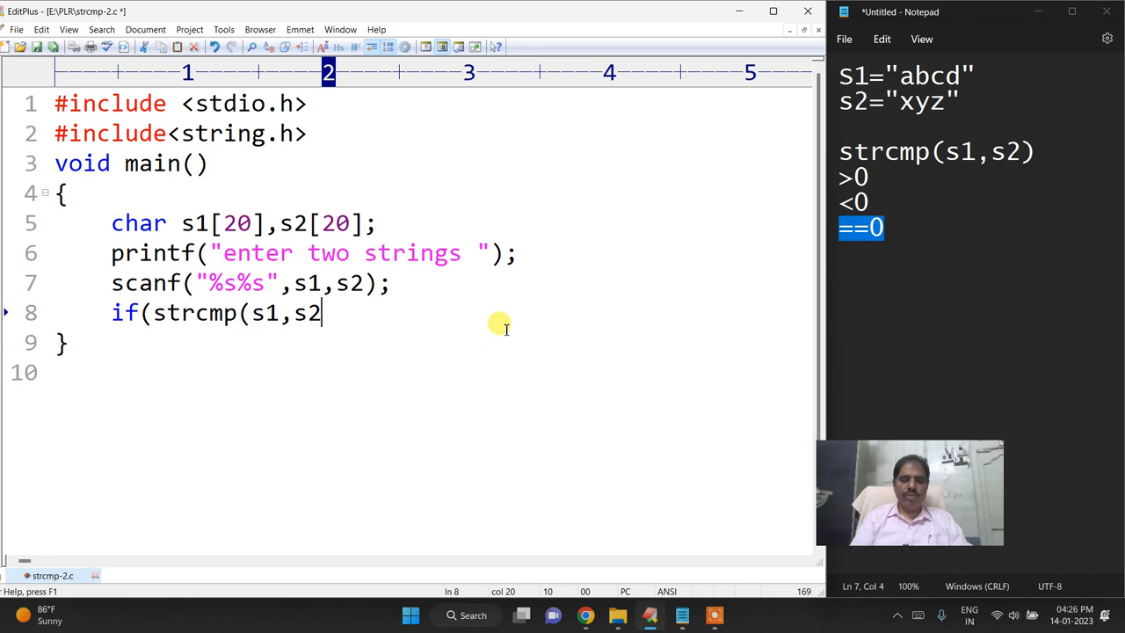
text()>0))
text(printf("s1= big %s",s1)
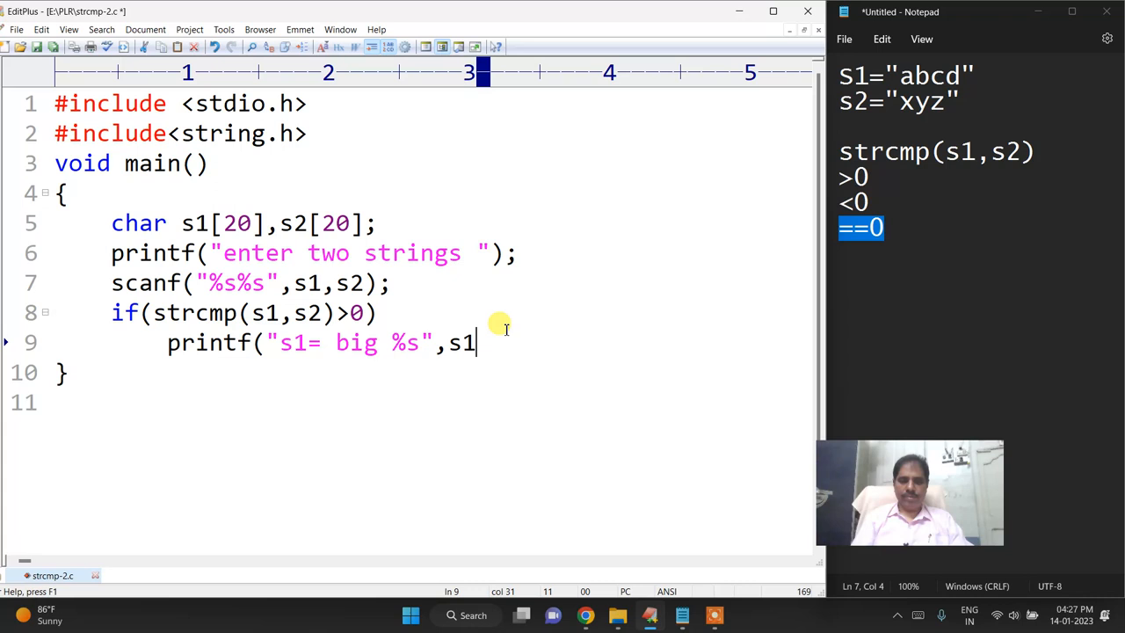
text();)
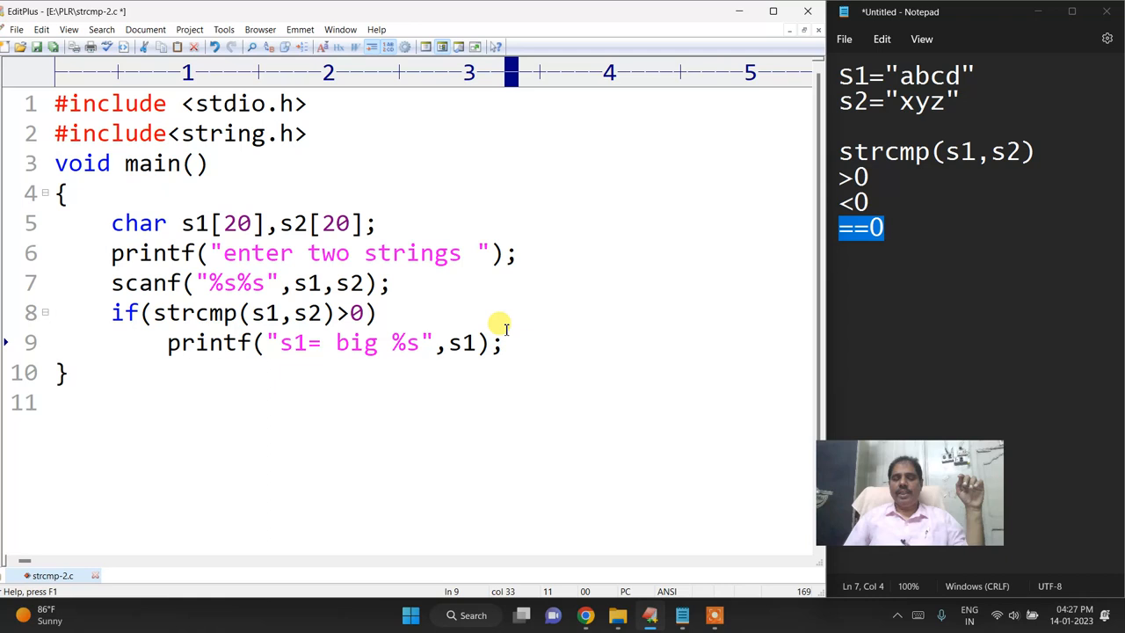
text(else)
text(if)
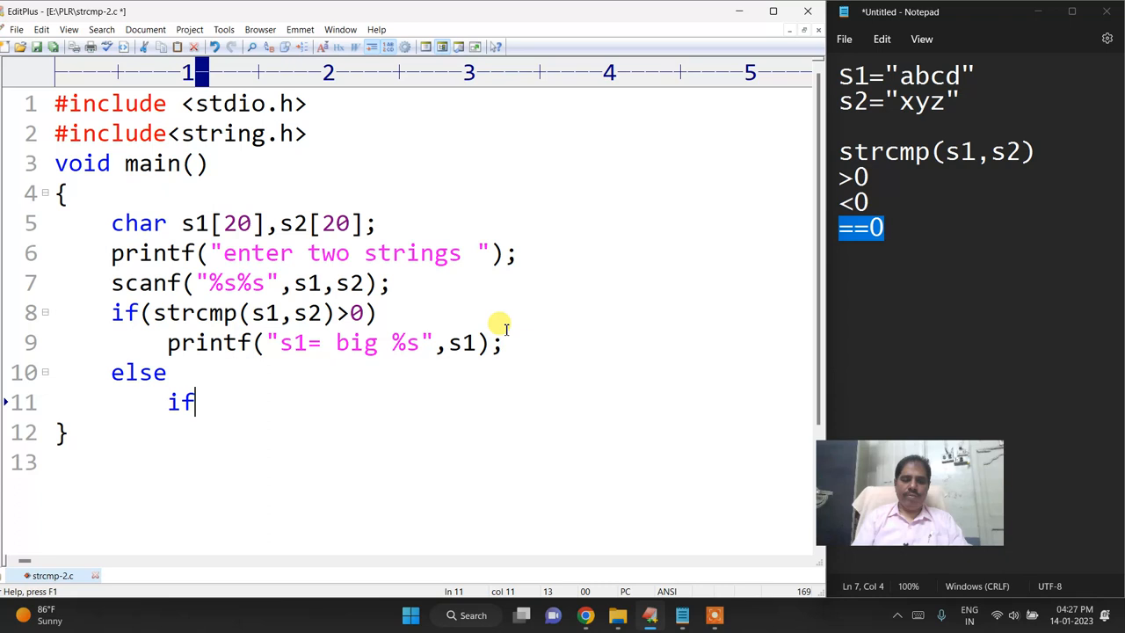
Add else if(strcmp(s1,s2)<0) printing "s2=big" and a final else printing "both strings are equal"
text((strcmp(s1,s2)
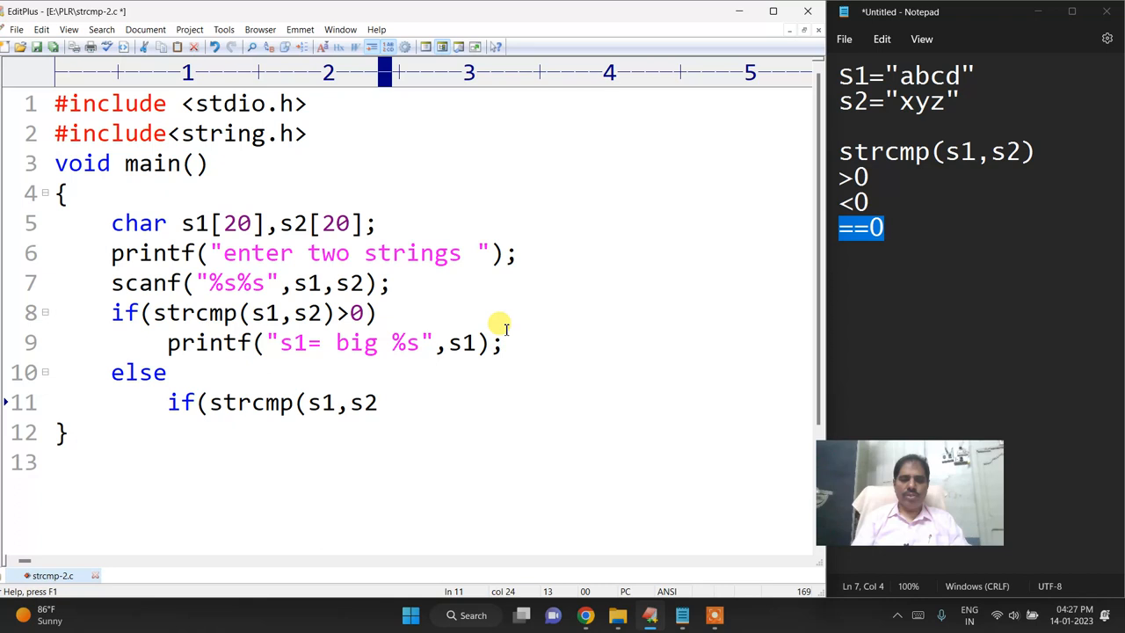
text(<0))
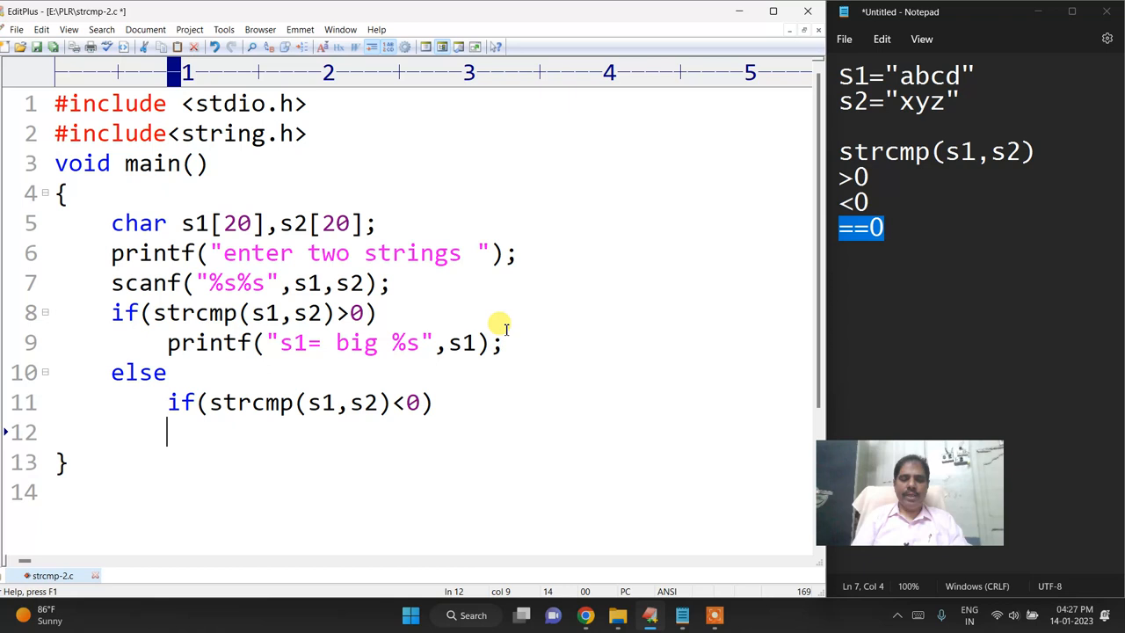
text(printf("s2=)
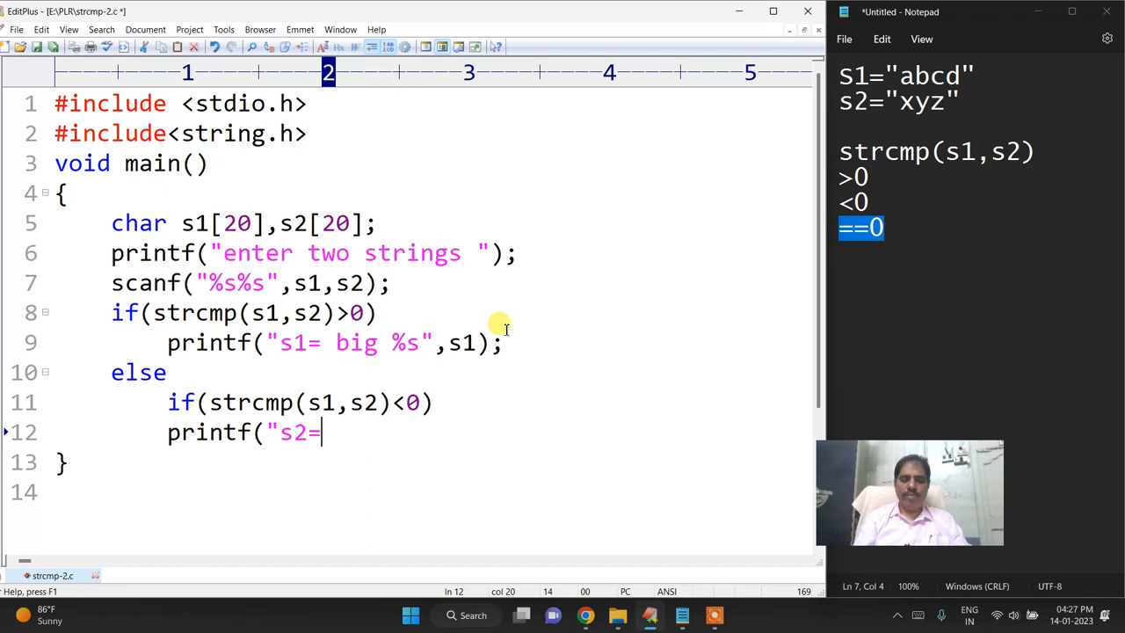
text(big %s",s2);)
click(406, 494)
text(printf("both strings are equ)
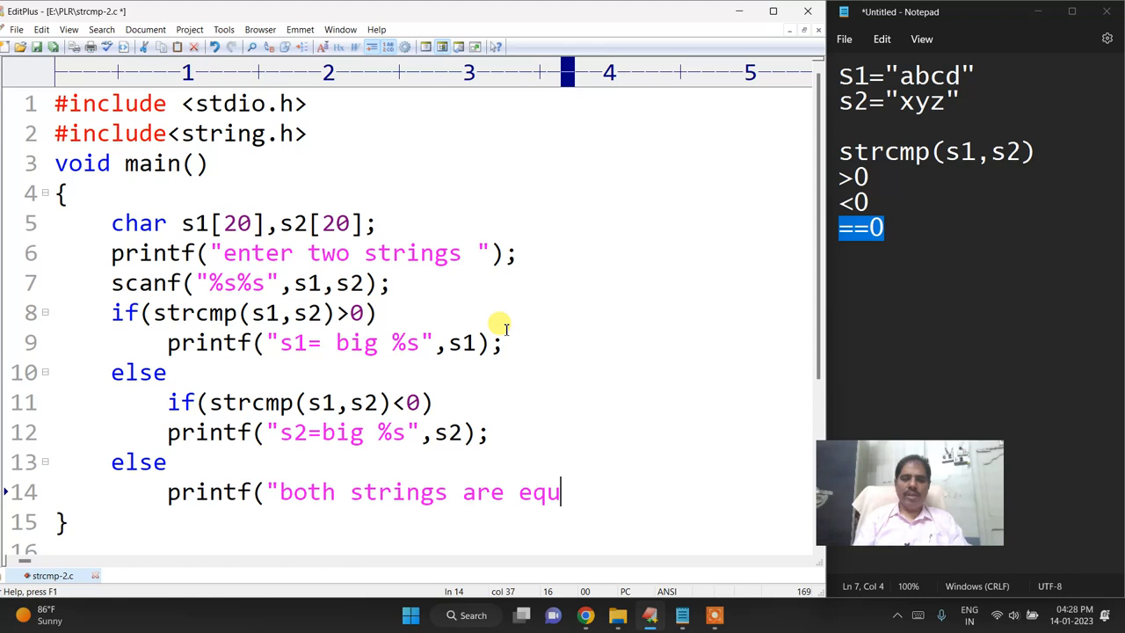
text(al");)
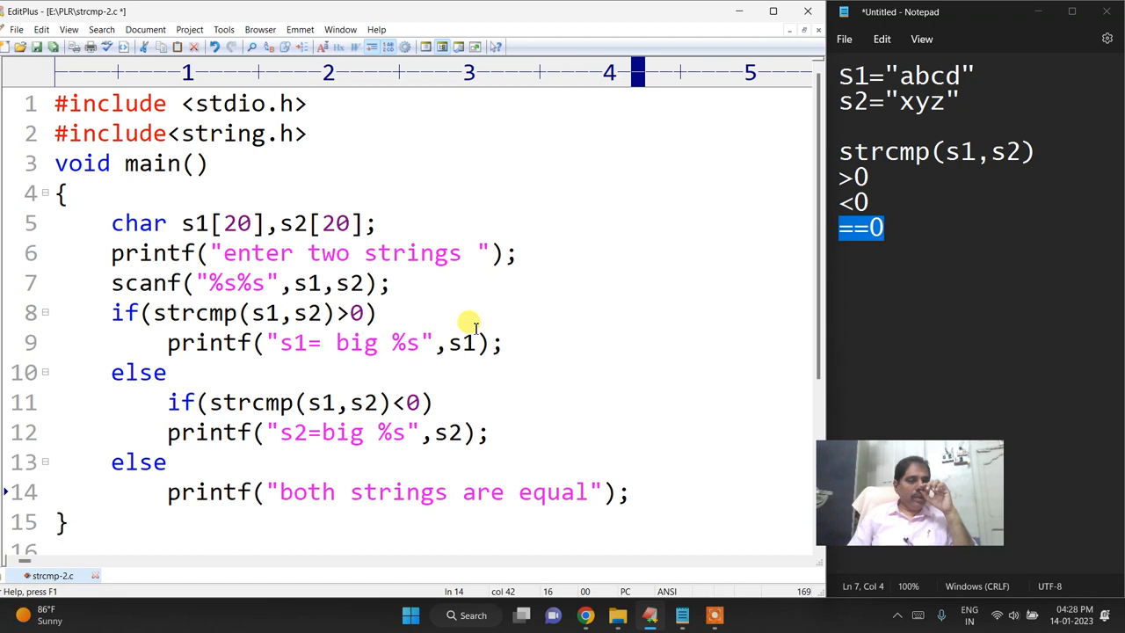
drag(495, 342, 423, 342)
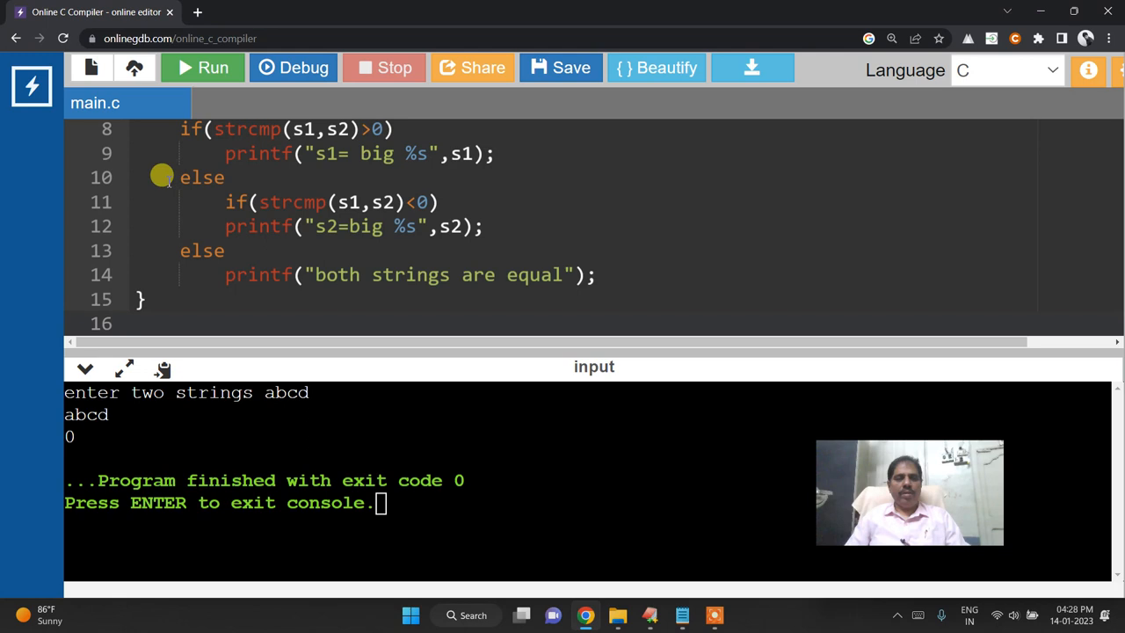
Run the program with abcd, xyz (s2=big xyz), then xyz, abcd (s1= big xyz)
click(202, 68)
text(xyz)
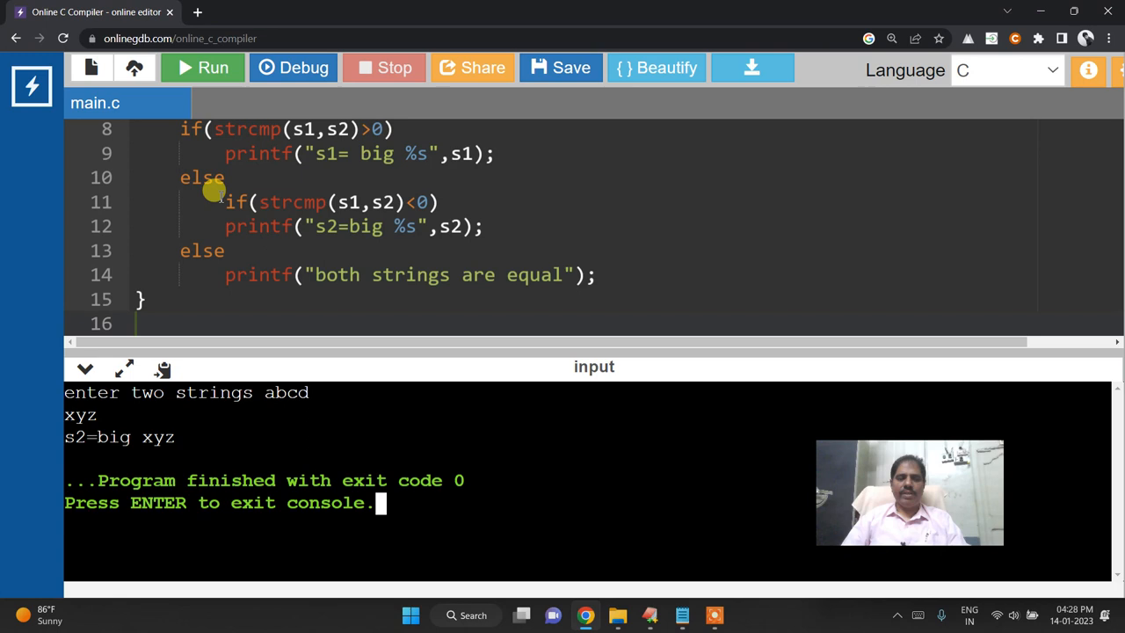
click(203, 68)
text(xyz)
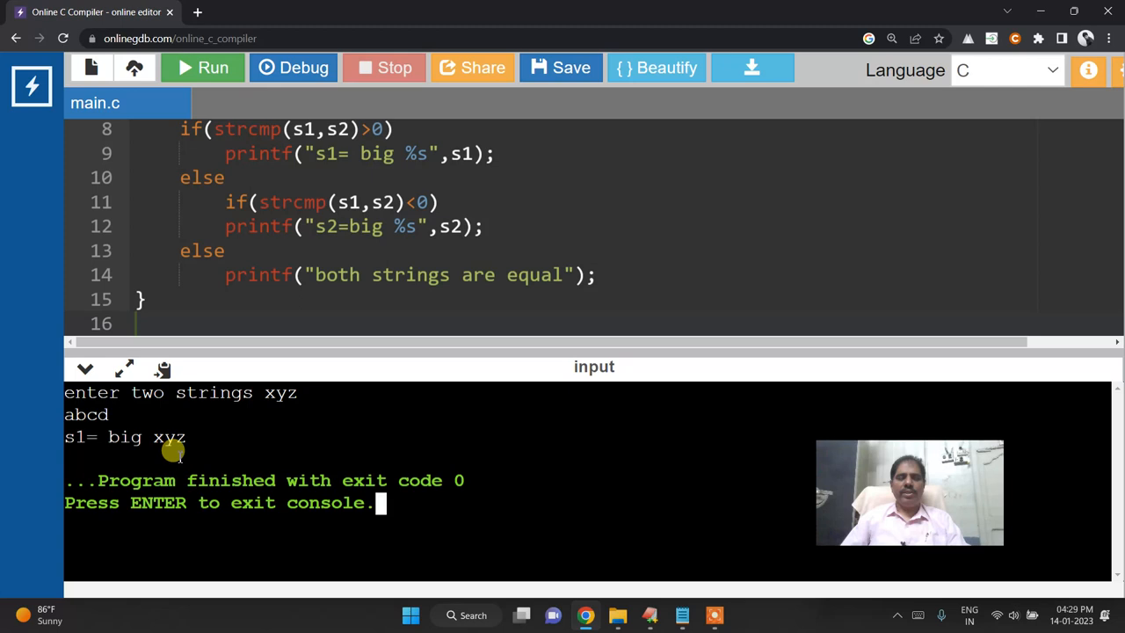
Start a new OnlineGDB run after the xyz, abcd test prints s1= big xyz
click(212, 68)
text(x)
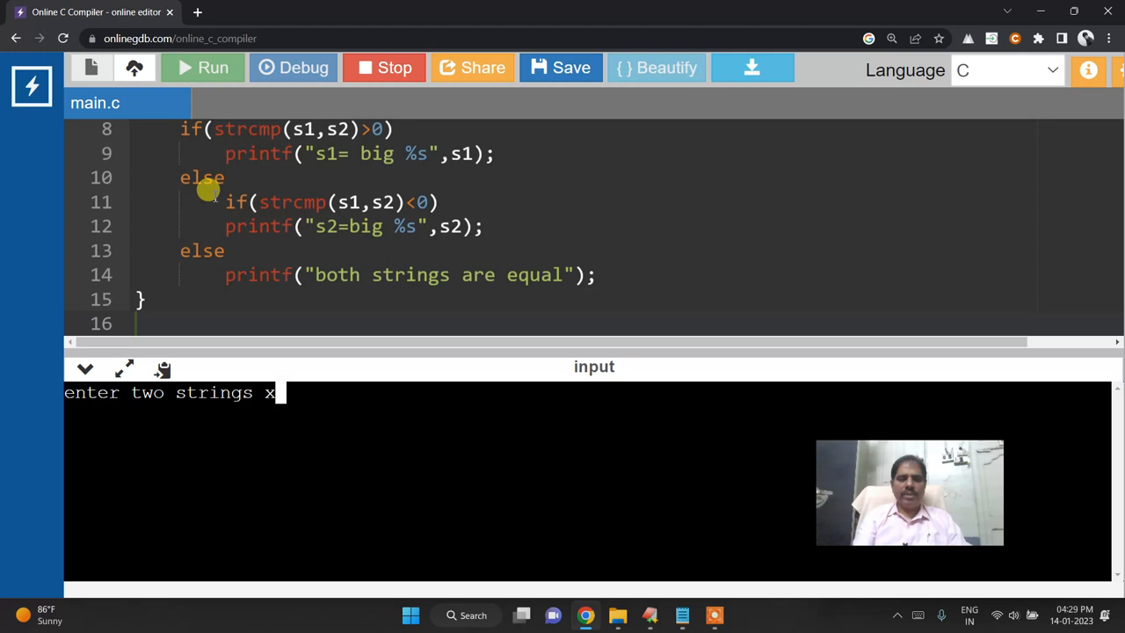